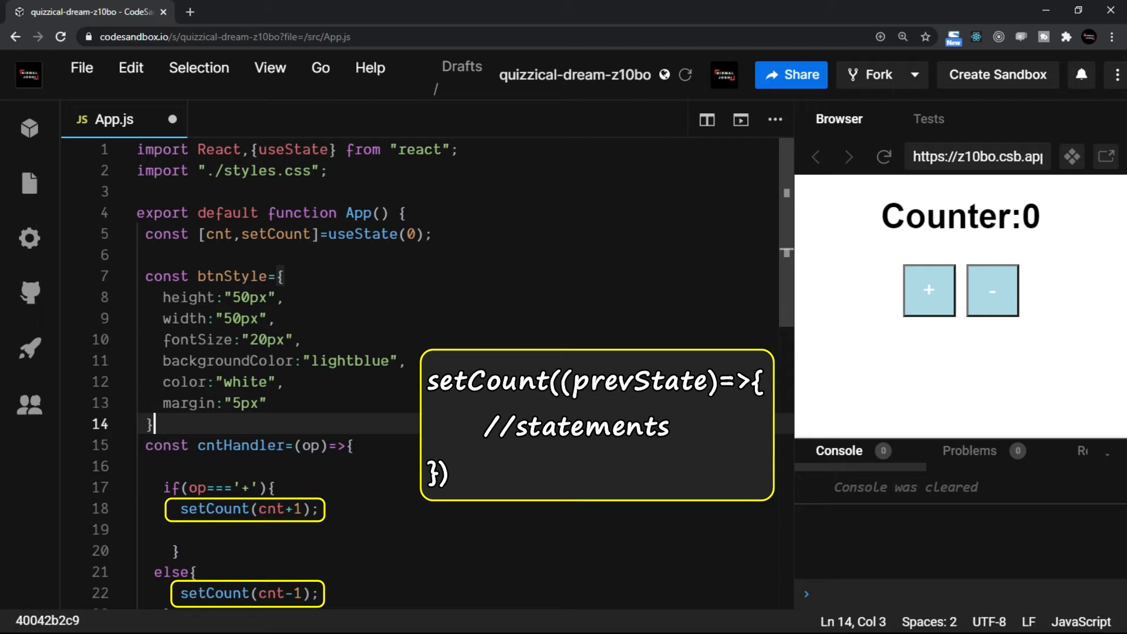
Press the preview + button twice so the counter reads 2 with the single setCount(cnt+1) handler
{"action": "scroll", "scroll_direction": "down", "scroll_amount": 3}
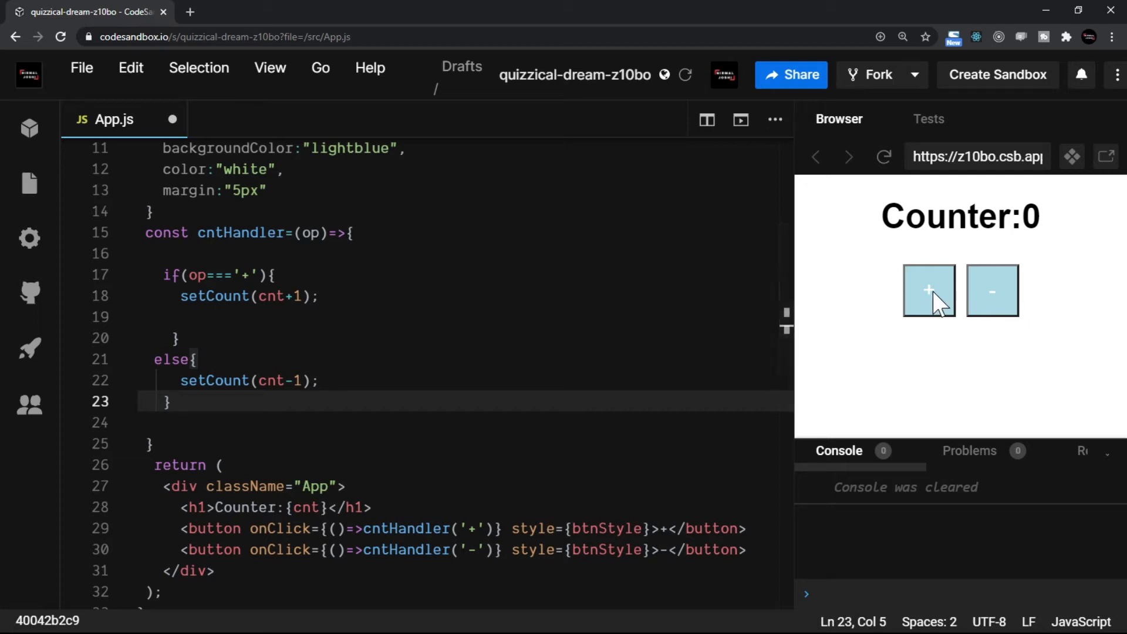
{"action": "left_click", "coordinate": [928, 290]}
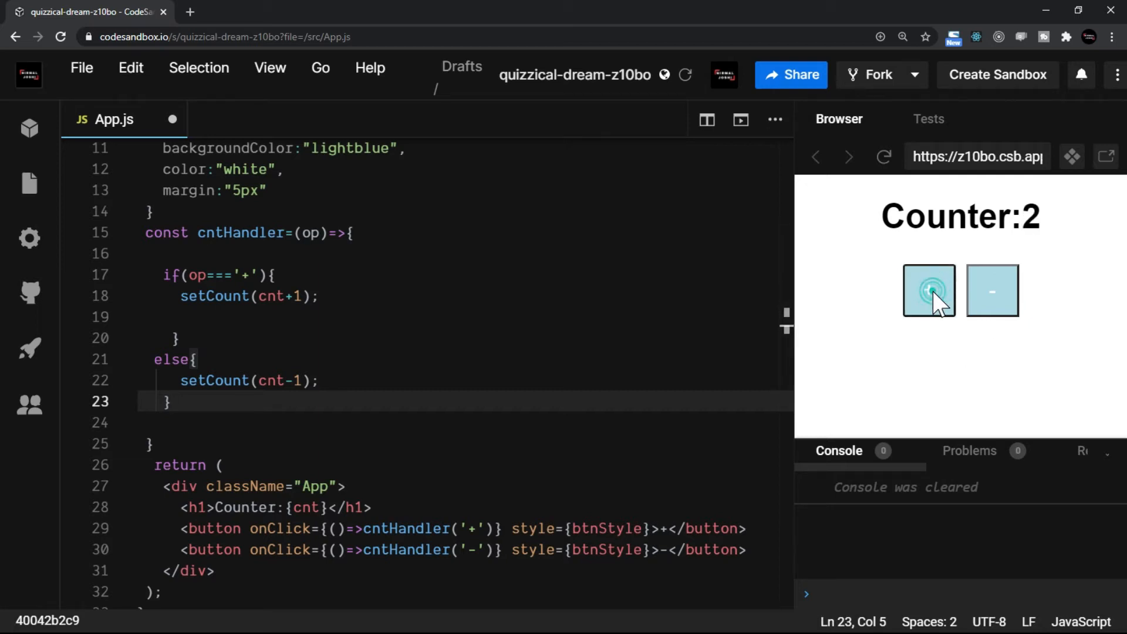
{"action": "left_click", "coordinate": [927, 290]}
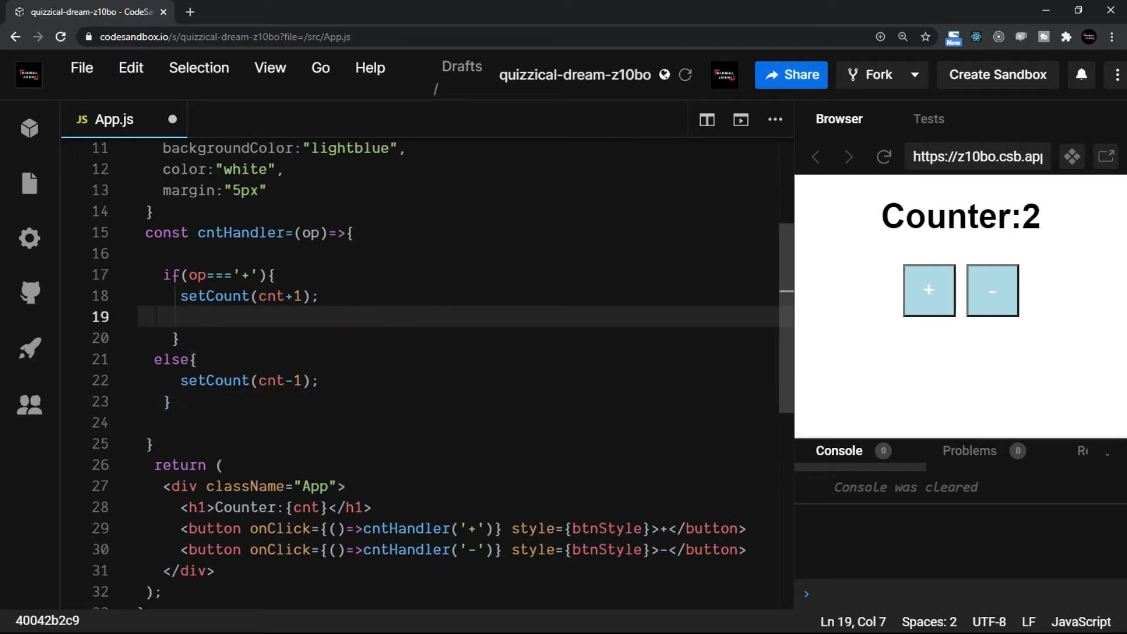
Add a second setCount(cnt+1); call on line 19 of the plus branch
{"action": "type", "text": "set"}
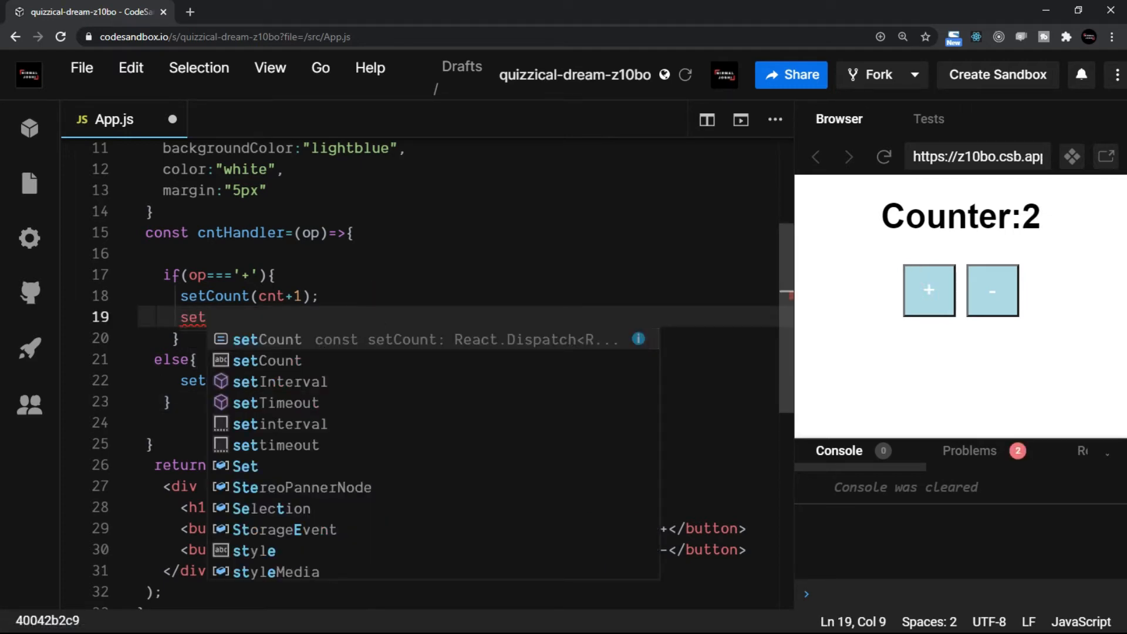
{"action": "type", "text": "setCount("}
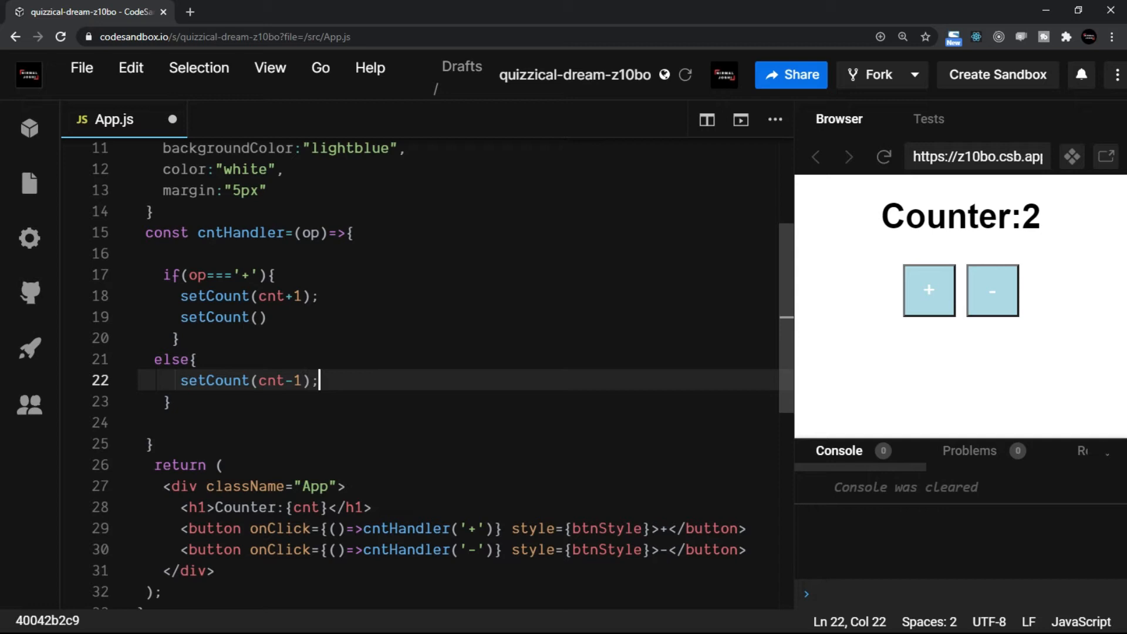
{"action": "mouse_move", "coordinate": [214, 296]}
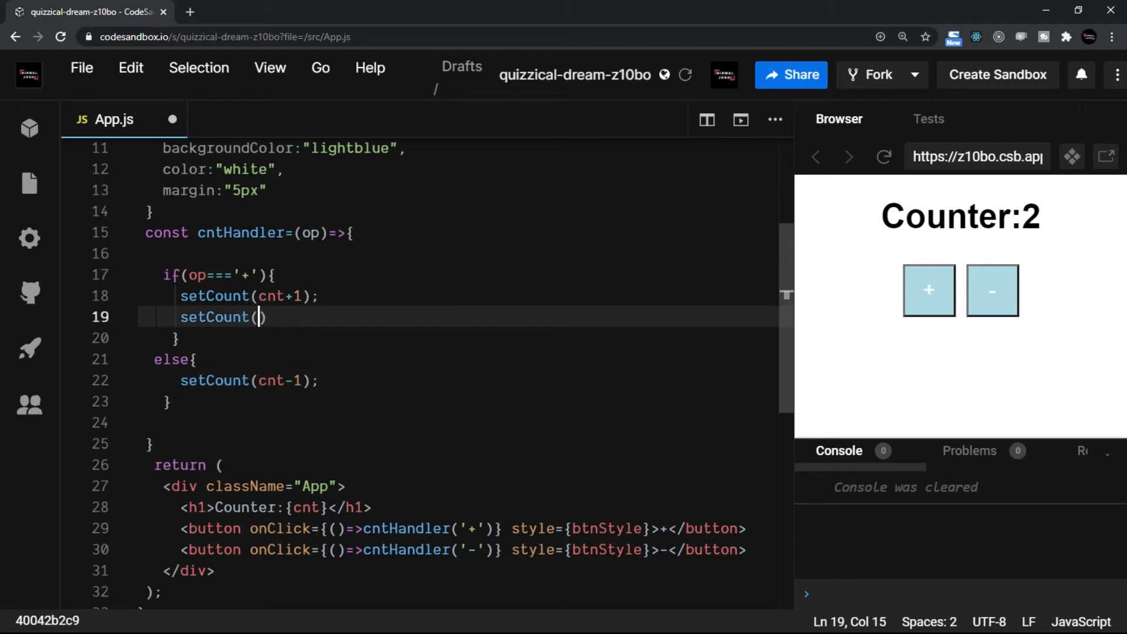
{"action": "type", "text": "cnt+"}
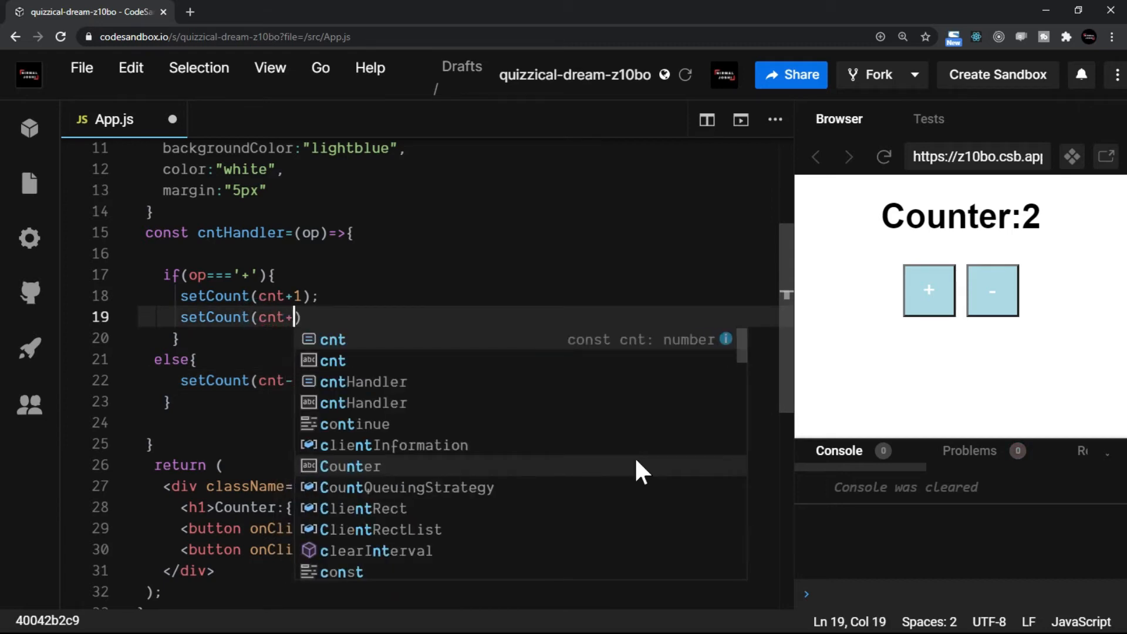
{"action": "type", "text": "1"}
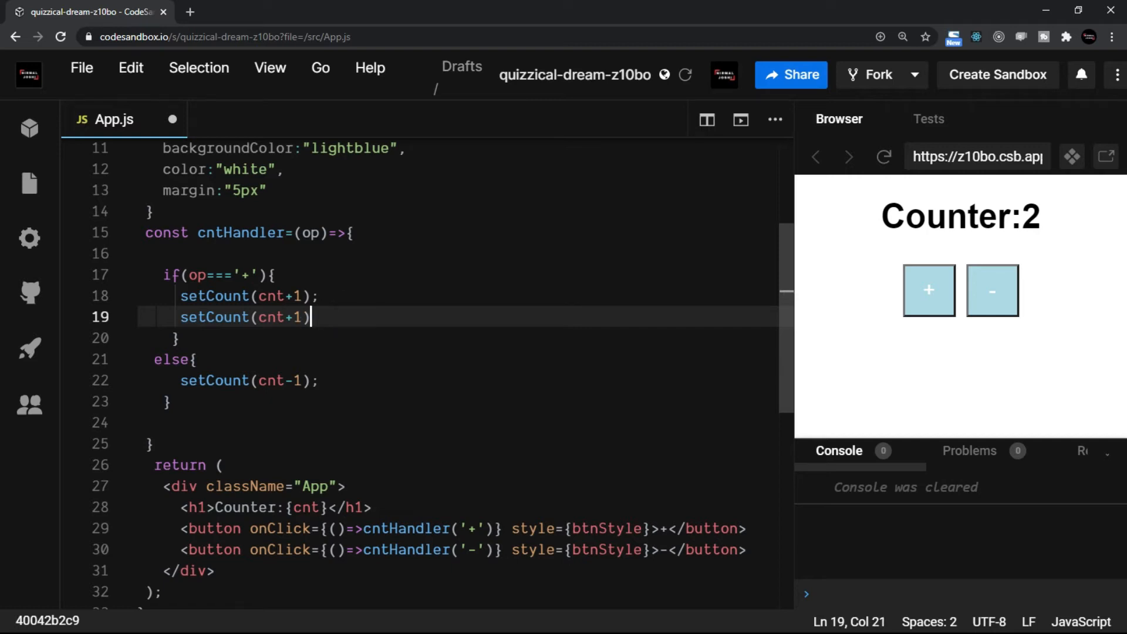
{"action": "type", "text": ";"}
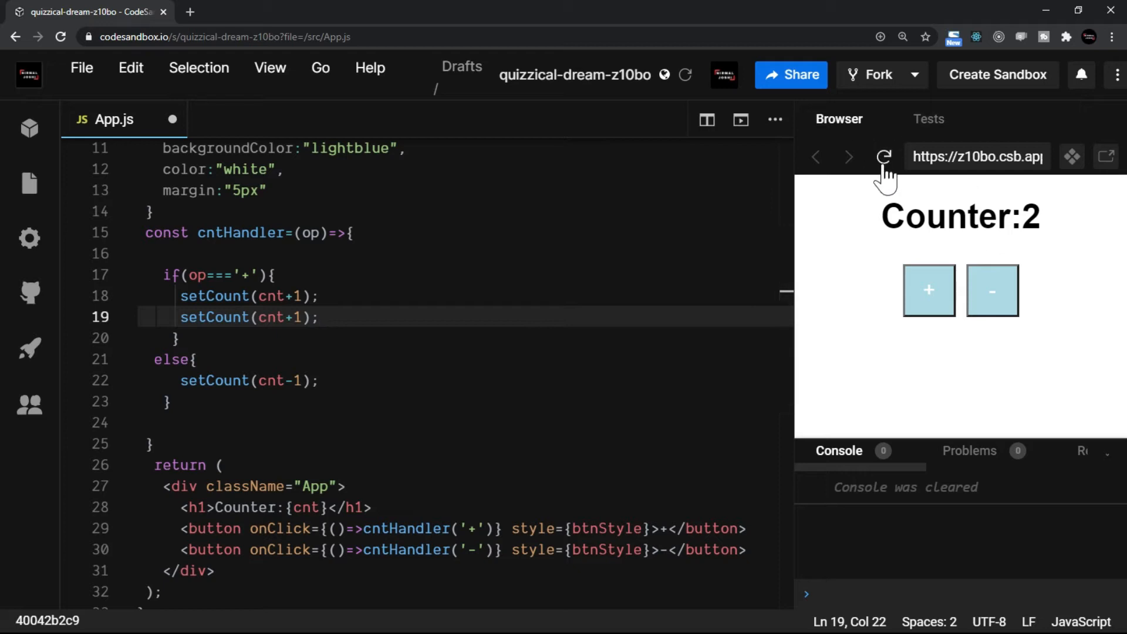
Reload the preview to reset the counter and press + once, reading 1
{"action": "left_click", "coordinate": [885, 156]}
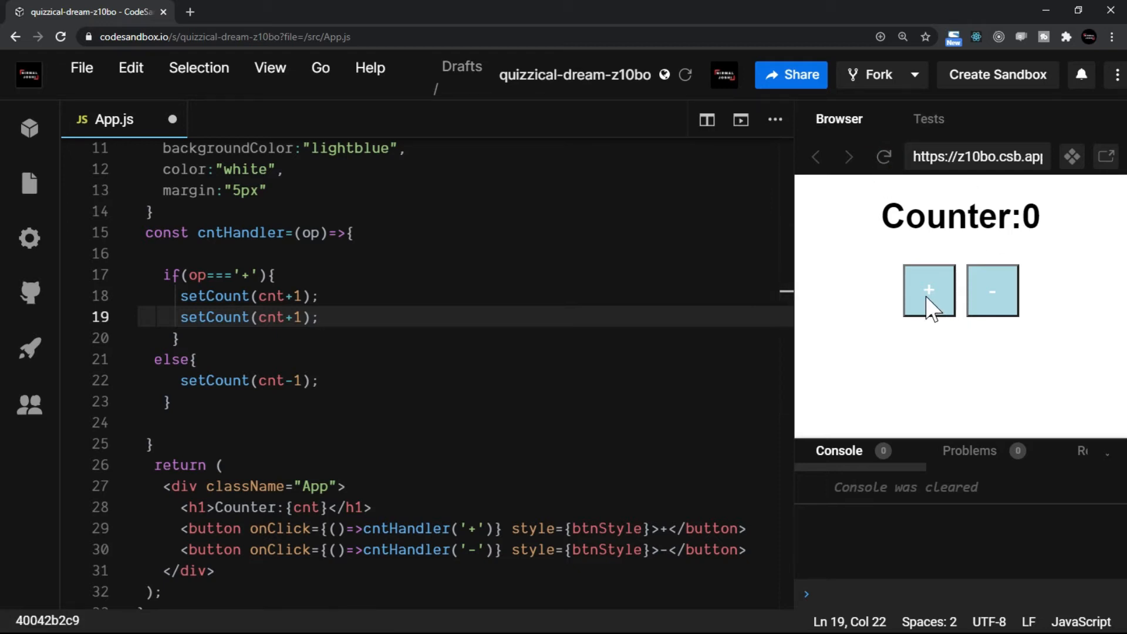
{"action": "left_click", "coordinate": [927, 290]}
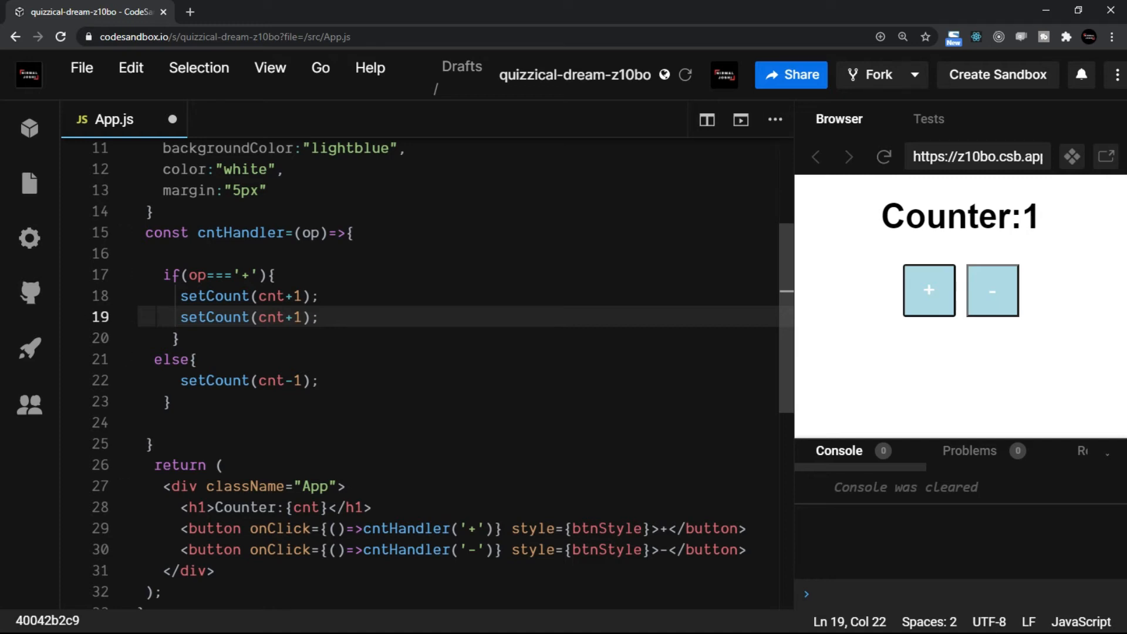
Place the caret in the first setCount call on line 18 to begin the arrow-function rewrite
{"action": "left_click", "coordinate": [324, 317]}
{"action": "type", "text": "("}
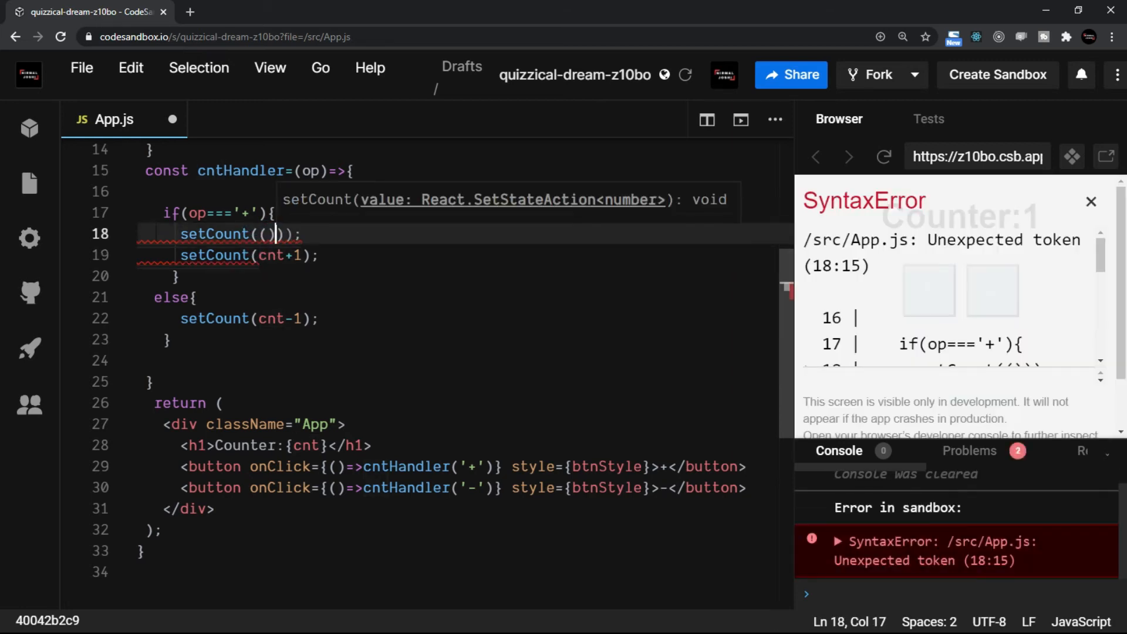
Rewrite line 18 as setCount(preCnt=> preCnt + 1);, removing the extra braces and blank lines
{"action": "type", "text": "=>{"}
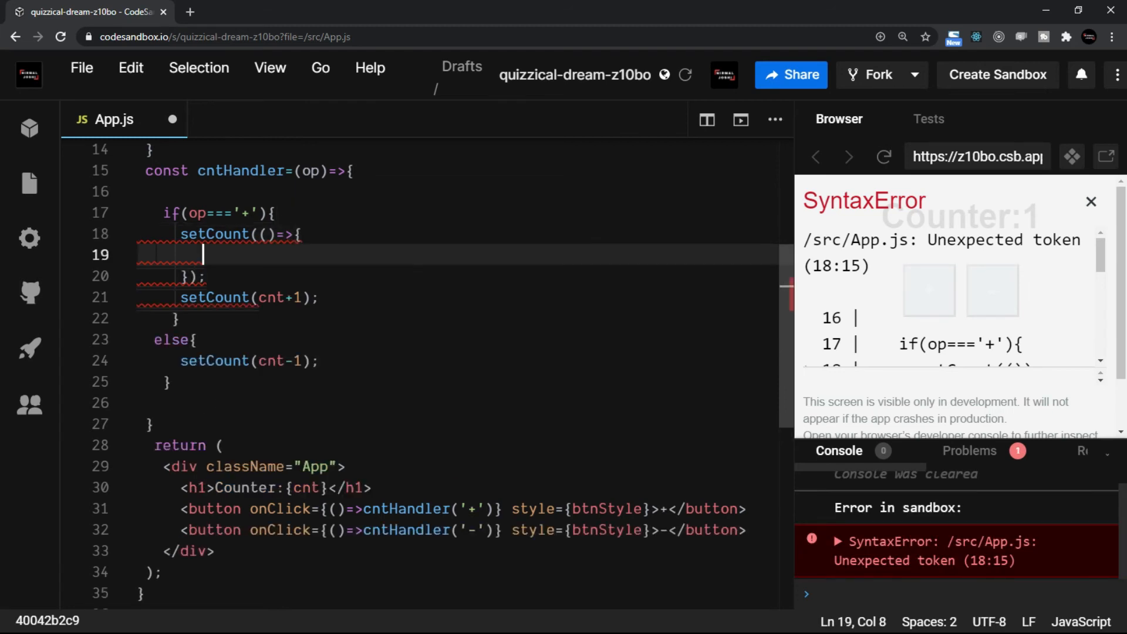
{"action": "type", "text": "return"}
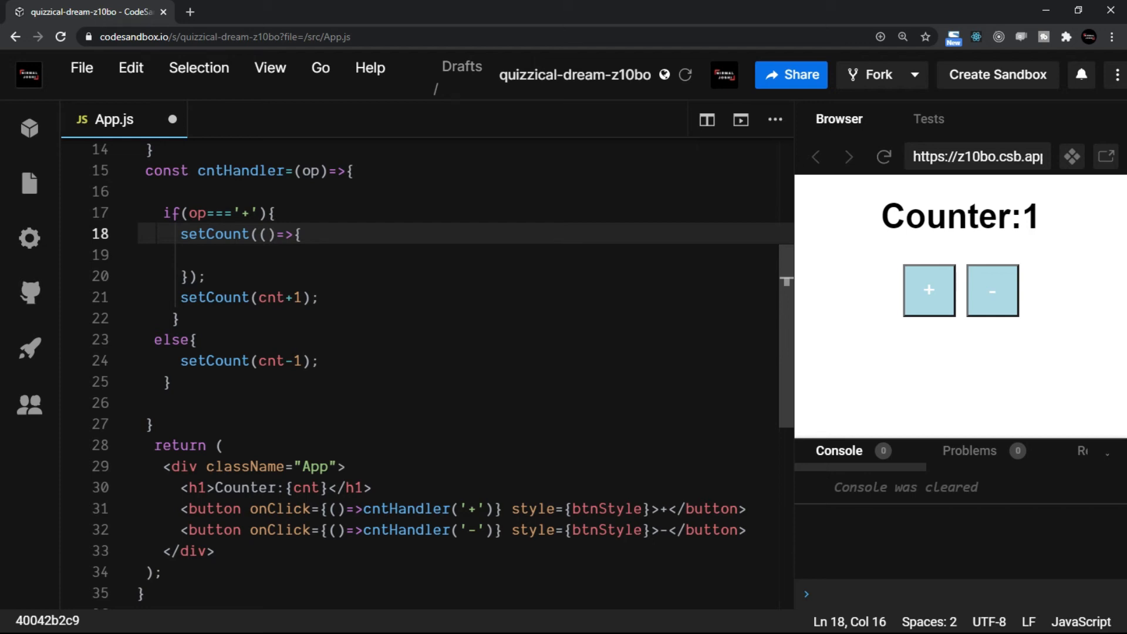
{"action": "type", "text": "pre"}
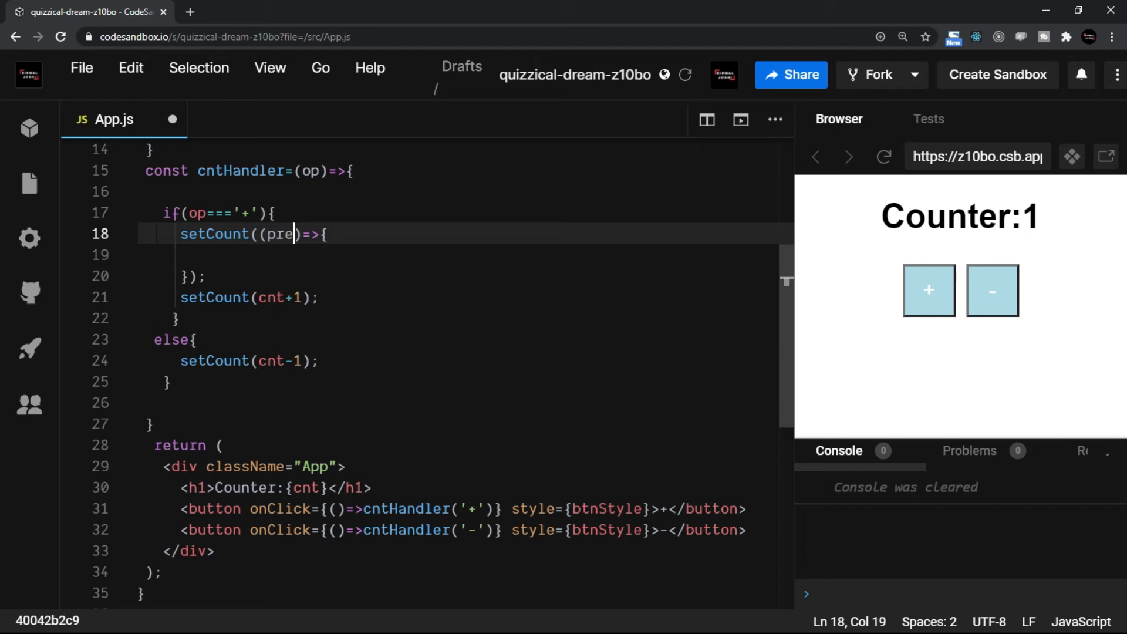
{"action": "type", "text": "C"}
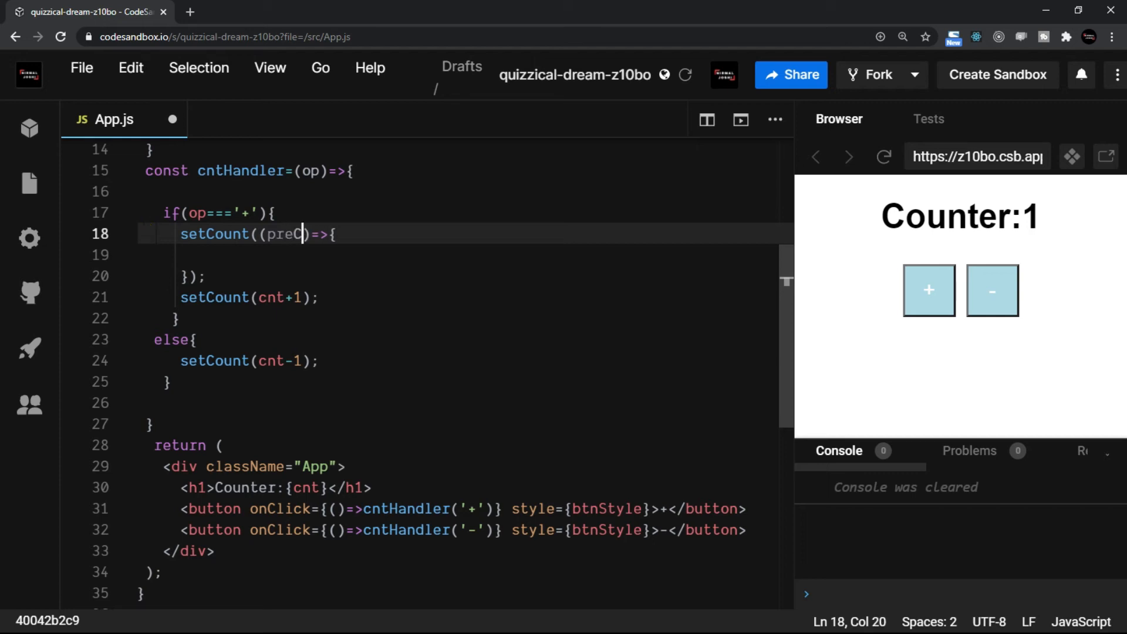
{"action": "type", "text": "nt"}
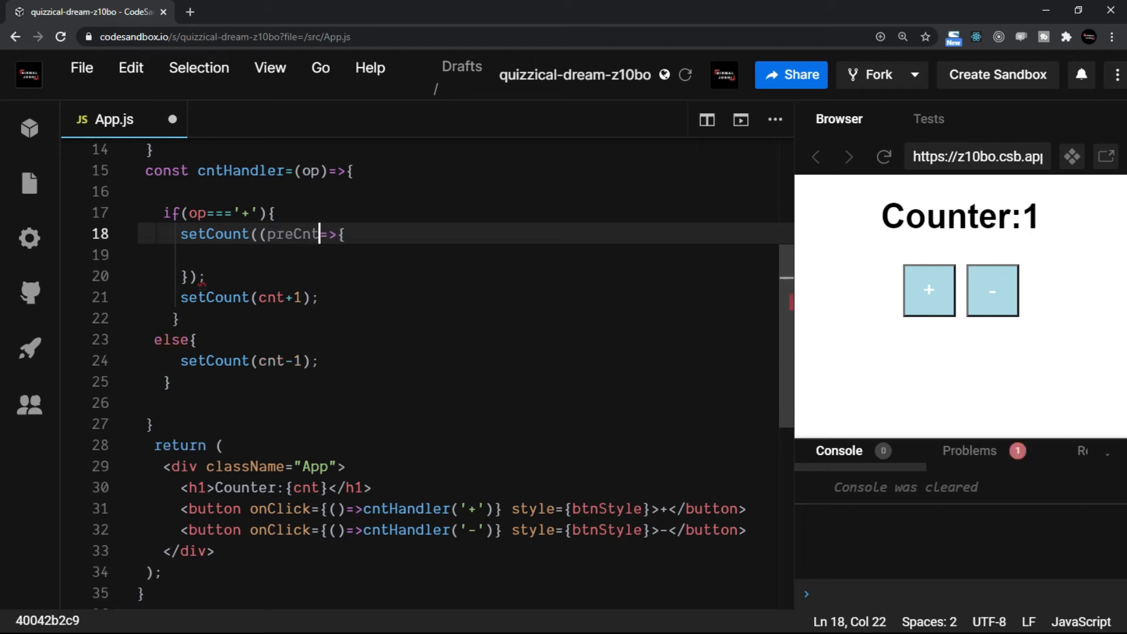
{"action": "key", "text": "Backspace"}
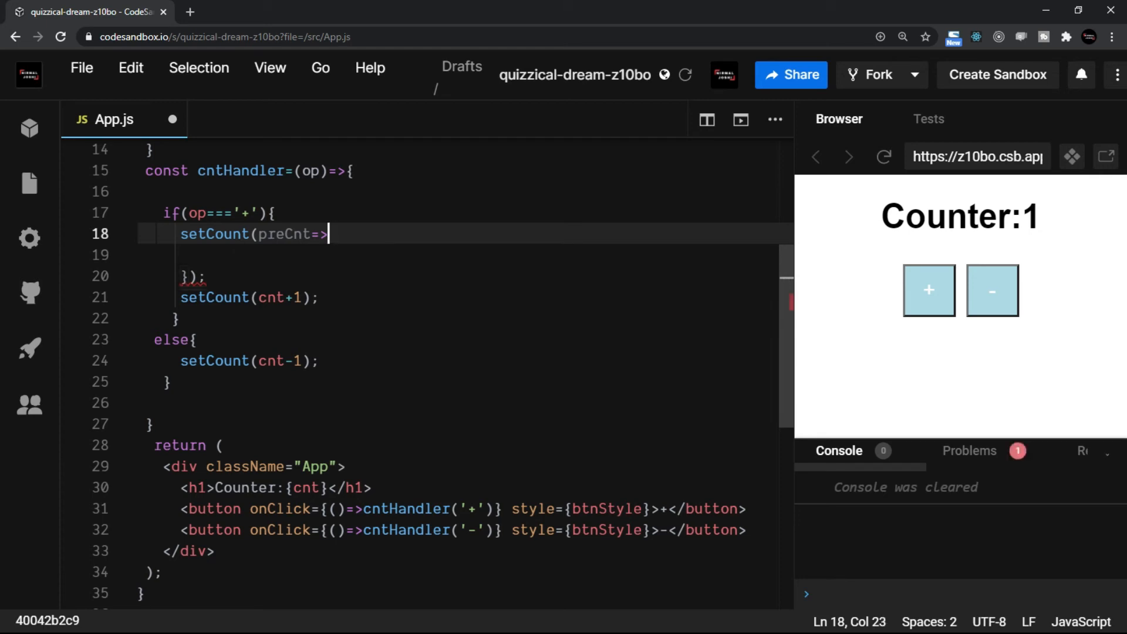
{"action": "key", "text": "Backspace"}
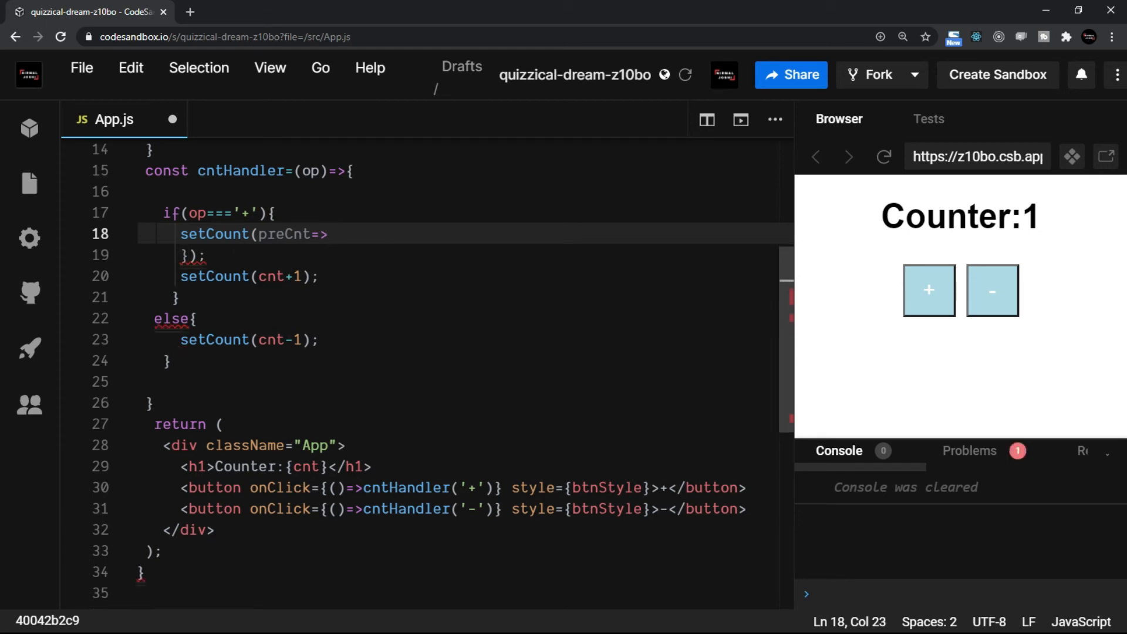
{"action": "key", "text": "Backspace"}
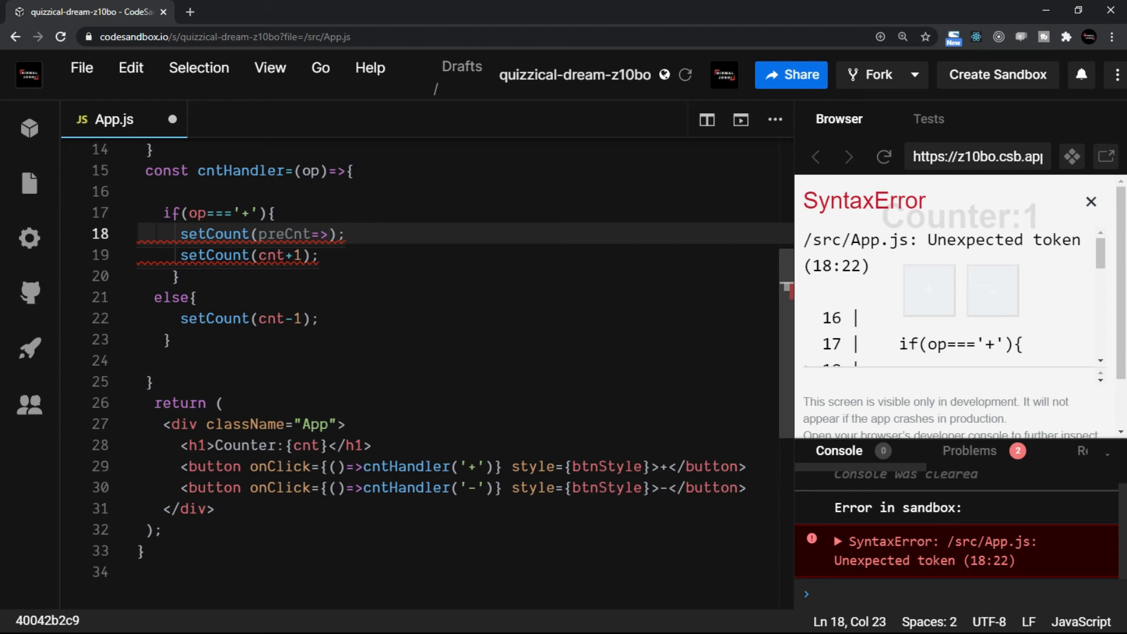
{"action": "type", "text": "preCnt + 1"}
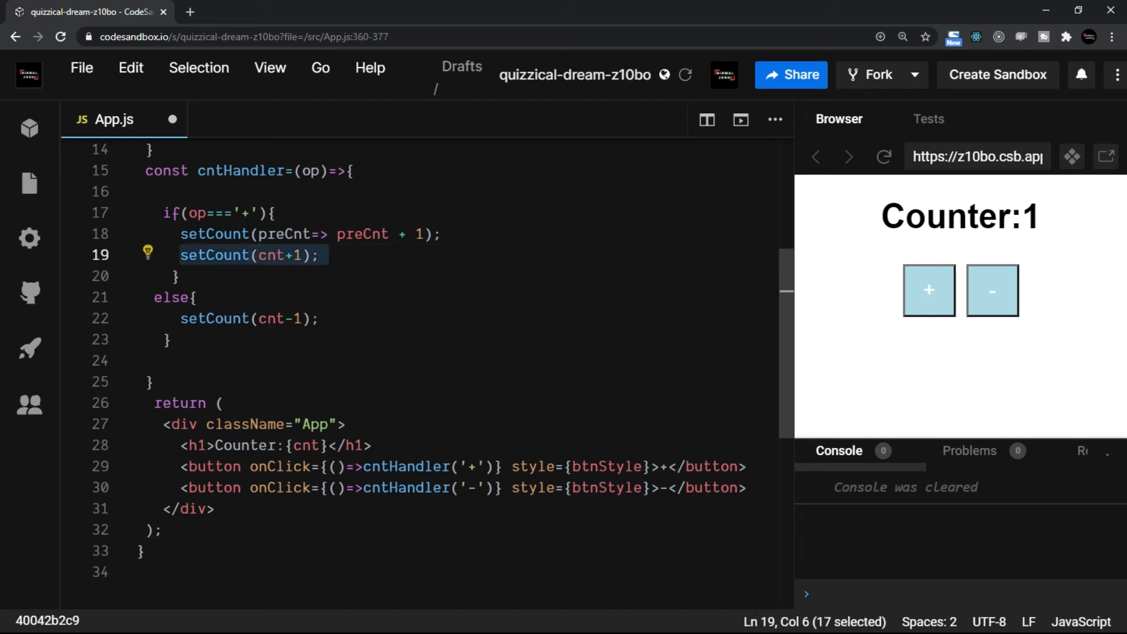
Make line 19 setCount(preCnt=> preCnt + 1) too, then press + three times so the counter reaches 6
{"action": "type", "text": "preCnt=> preCnt + 1"}
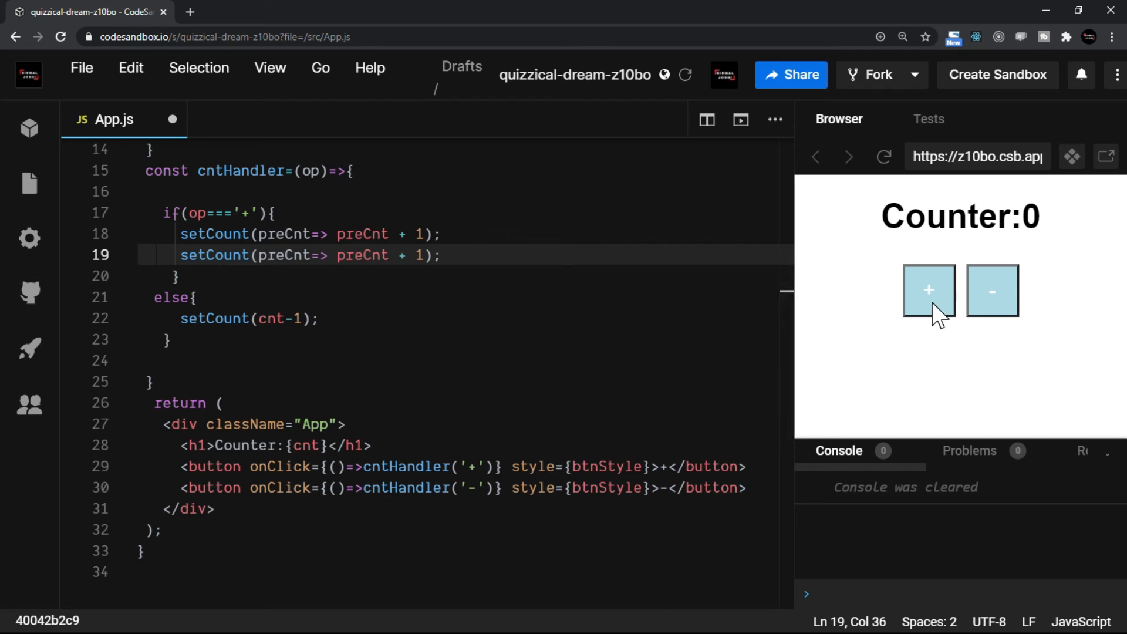
{"action": "left_click", "coordinate": [927, 290]}
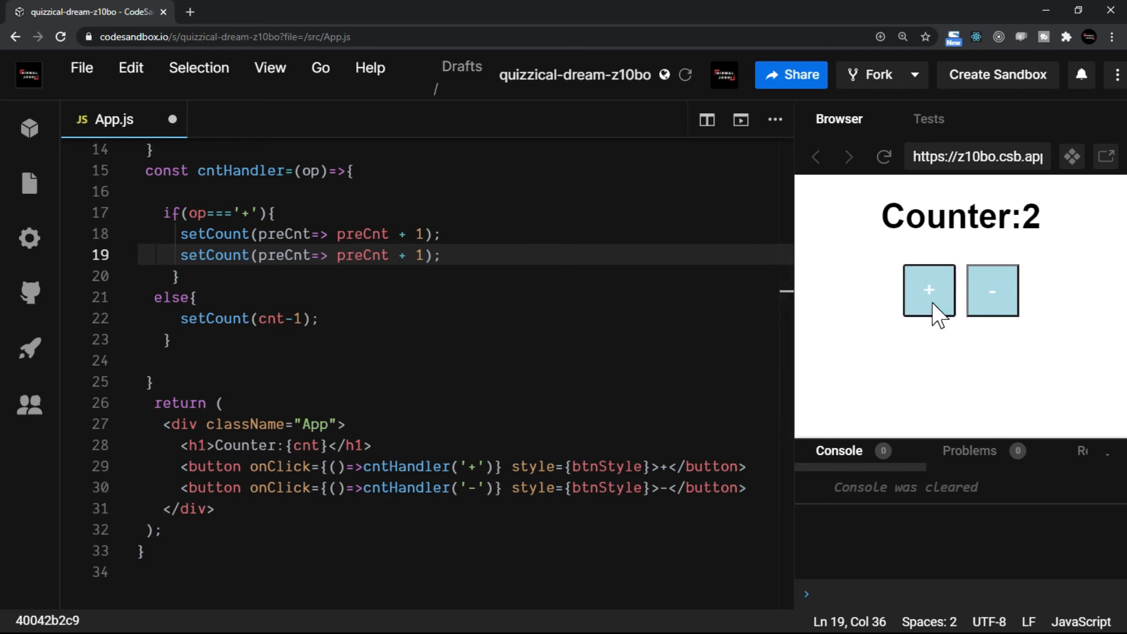
{"action": "left_click", "coordinate": [928, 290]}
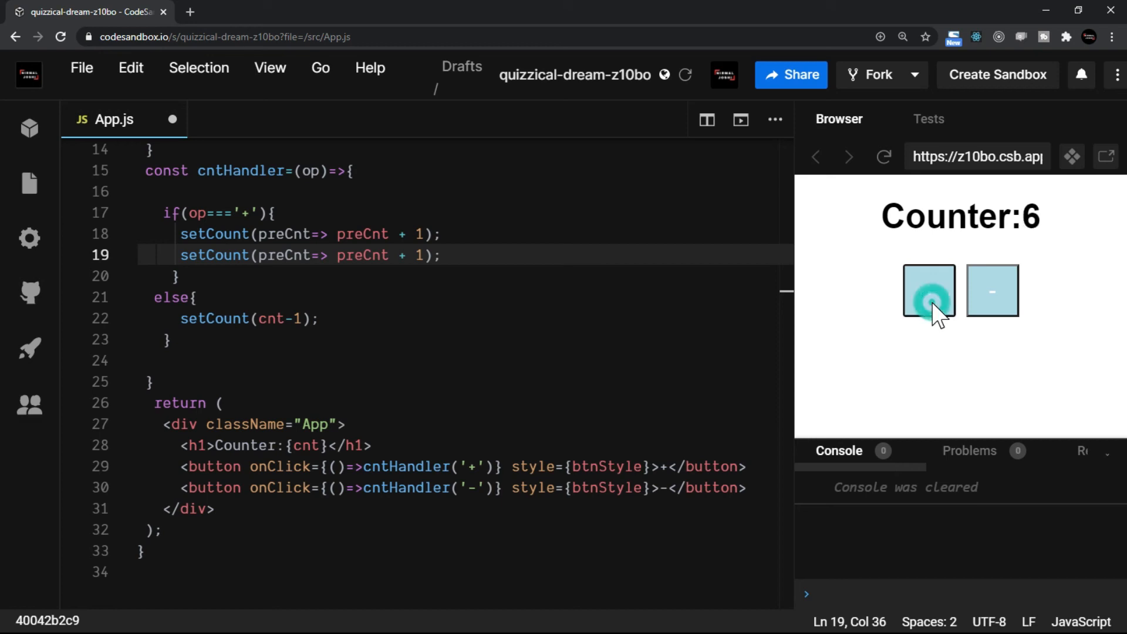
{"action": "left_click", "coordinate": [927, 290]}
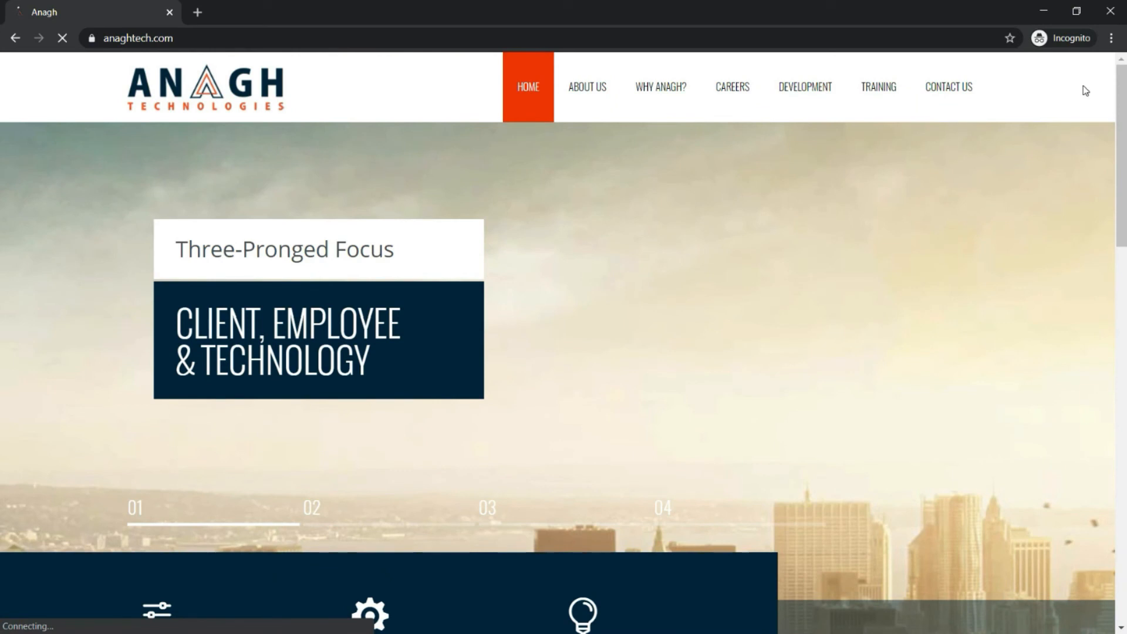
Scroll the Anagh Technologies home page, visit Careers, and scroll through its listings
{"action": "scroll", "scroll_direction": "down", "scroll_amount": 3}
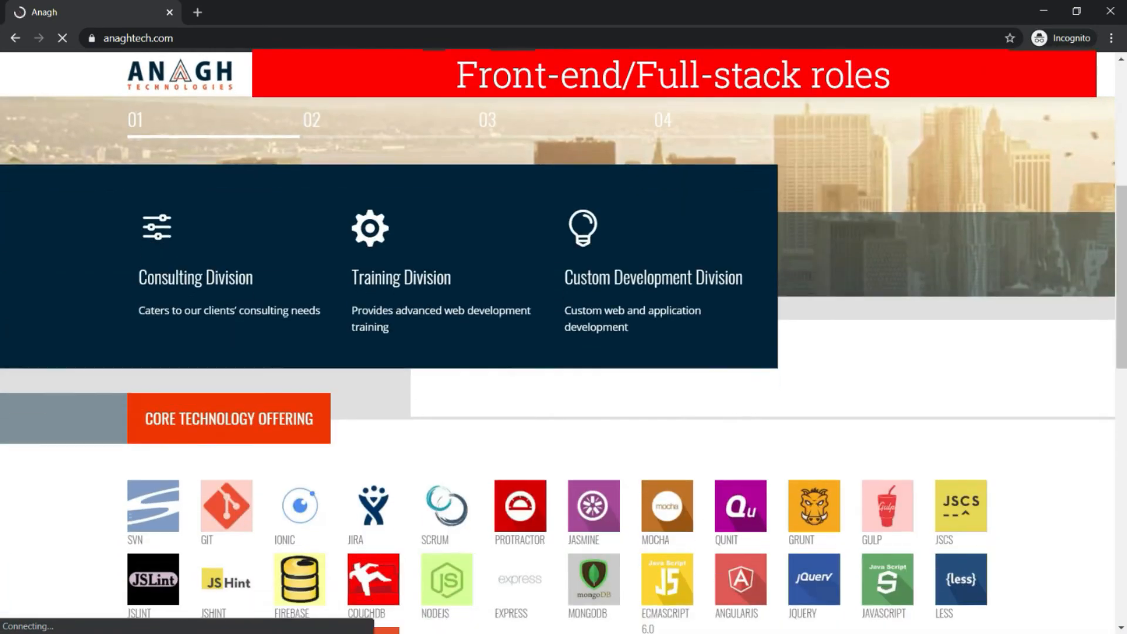
{"action": "scroll", "scroll_direction": "down", "scroll_amount": 3}
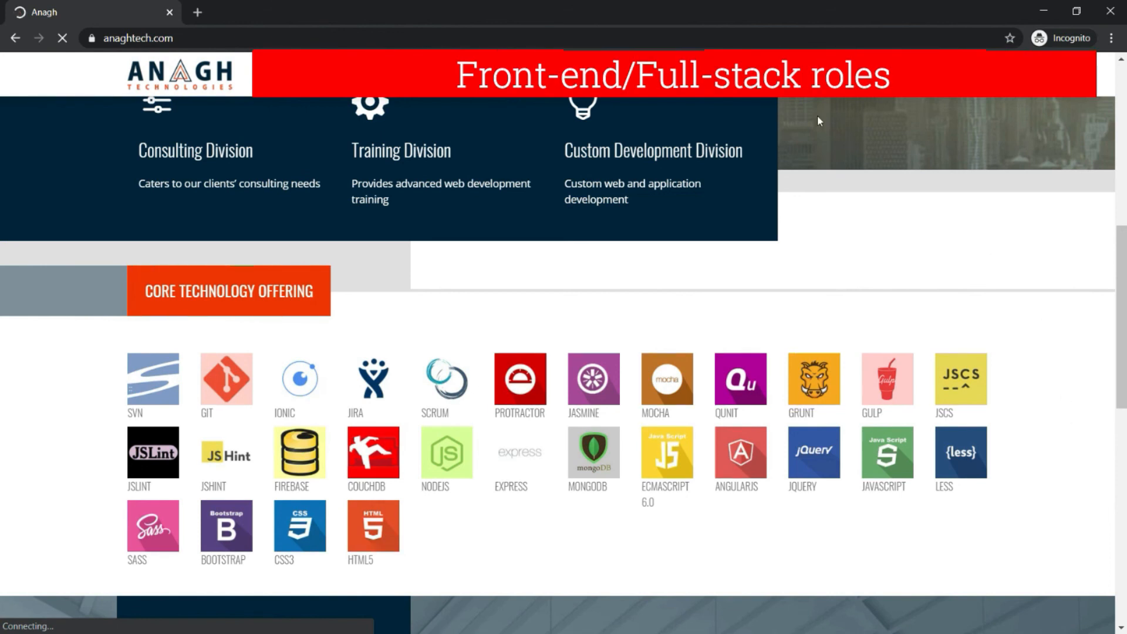
{"action": "left_click", "coordinate": [732, 86]}
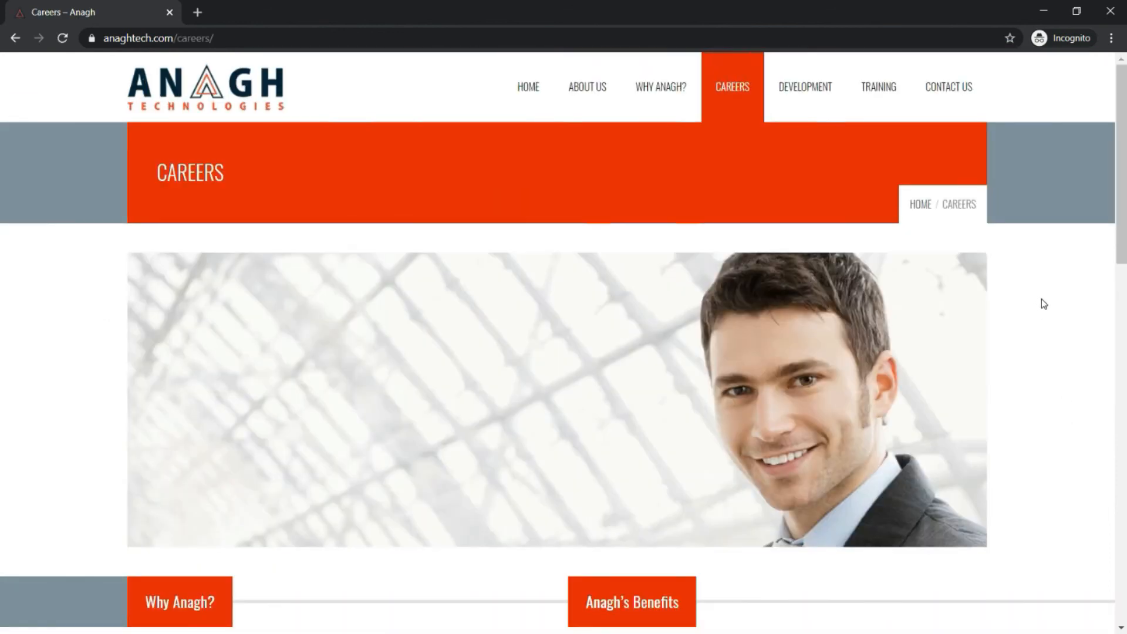
{"action": "scroll", "scroll_direction": "down", "scroll_amount": 3}
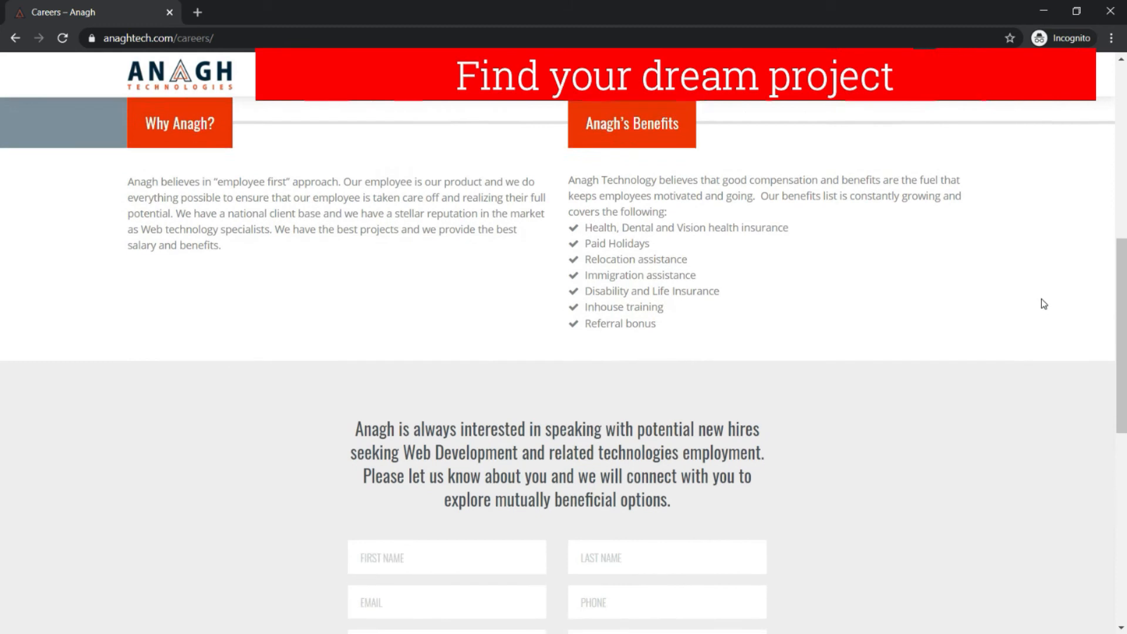
{"action": "scroll", "scroll_direction": "down", "scroll_amount": 3}
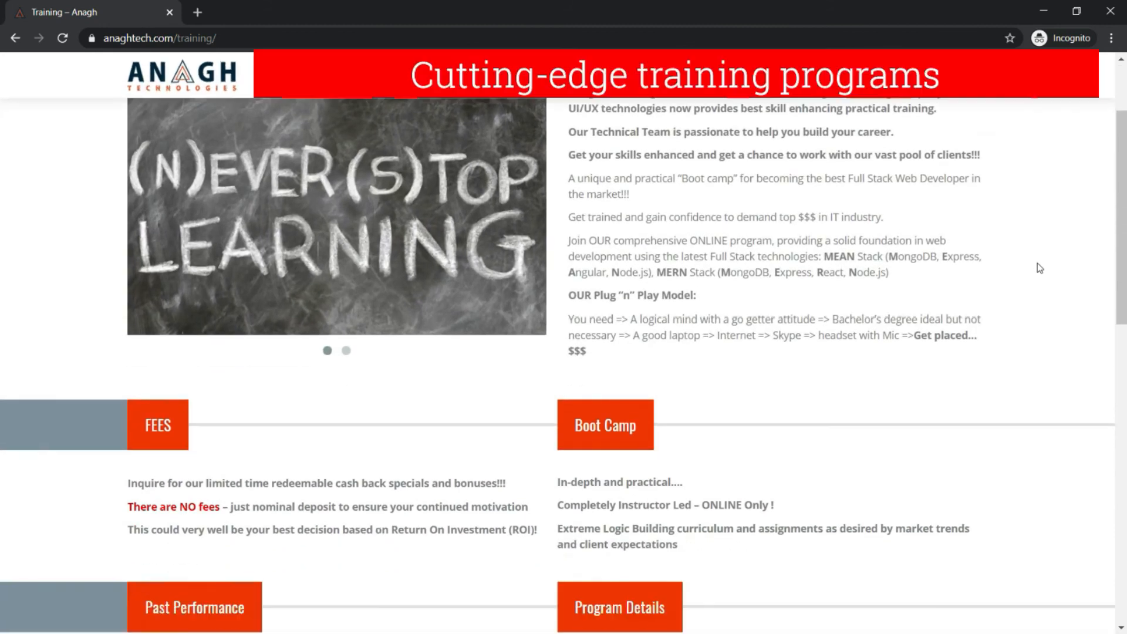
{"action": "scroll", "scroll_direction": "down", "scroll_amount": 3}
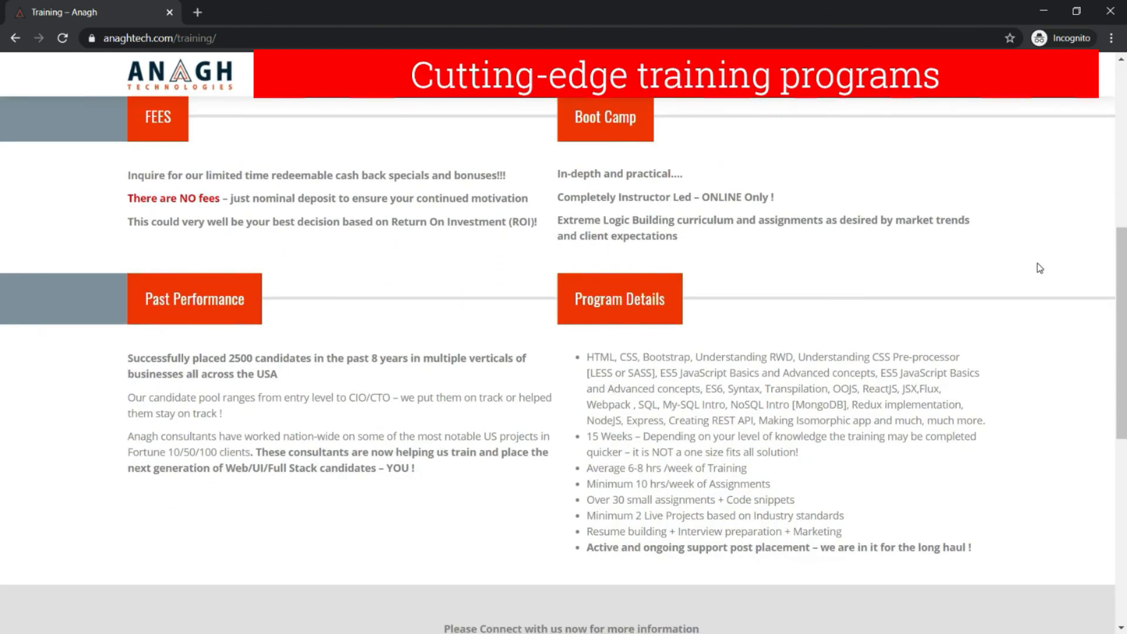